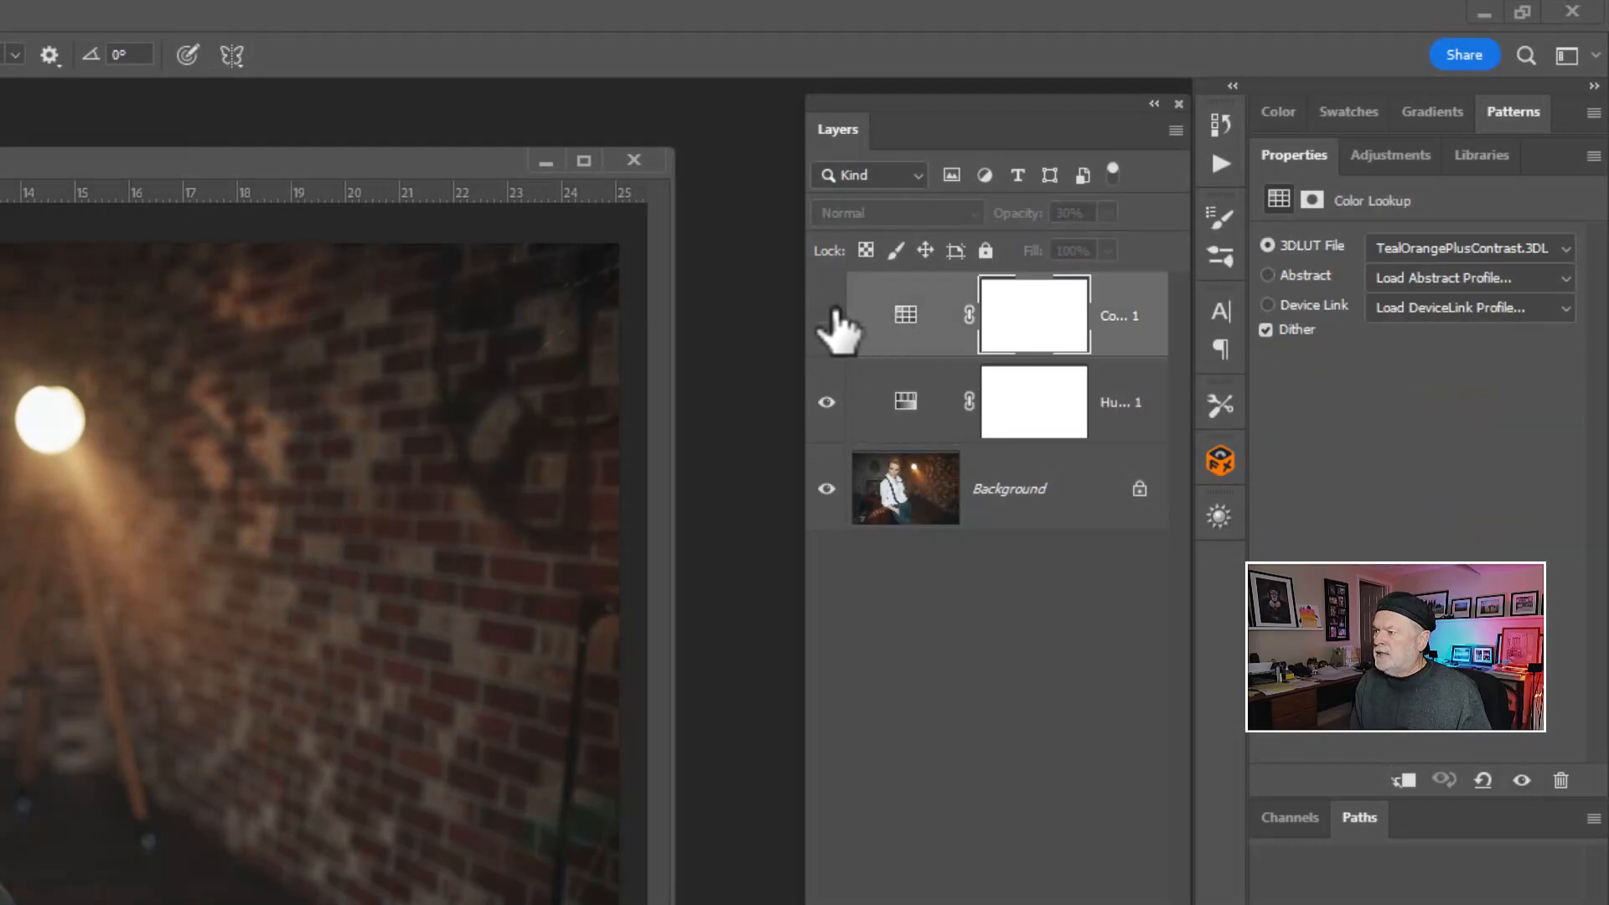
Toggle the Color Lookup 1 layer's visibility off and back on to compare.
click(826, 315)
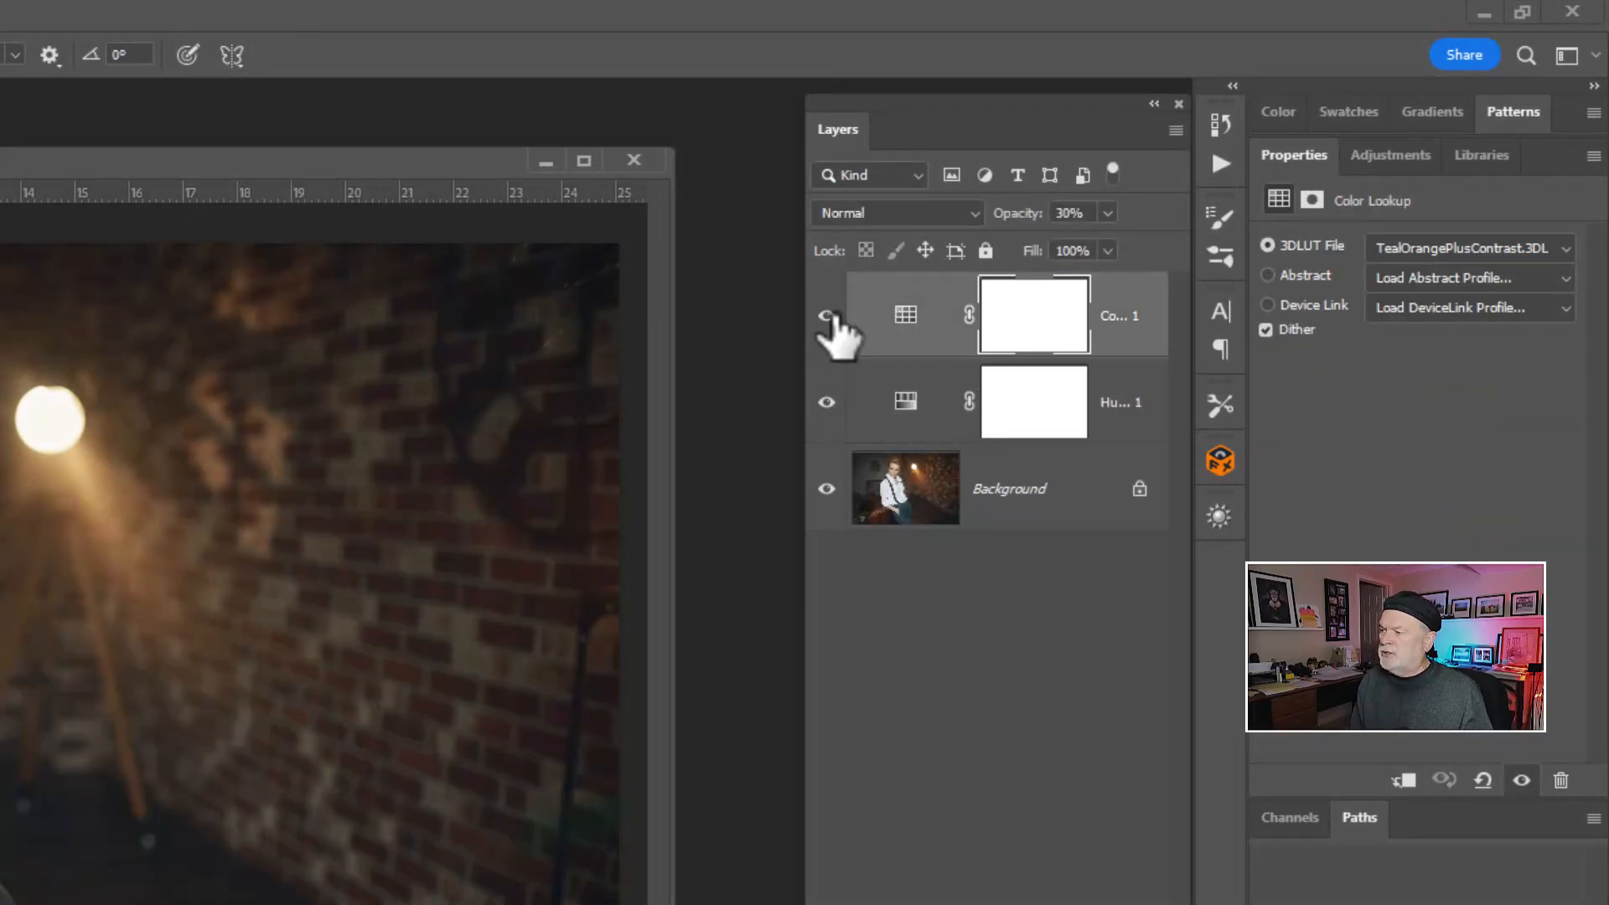
click(826, 315)
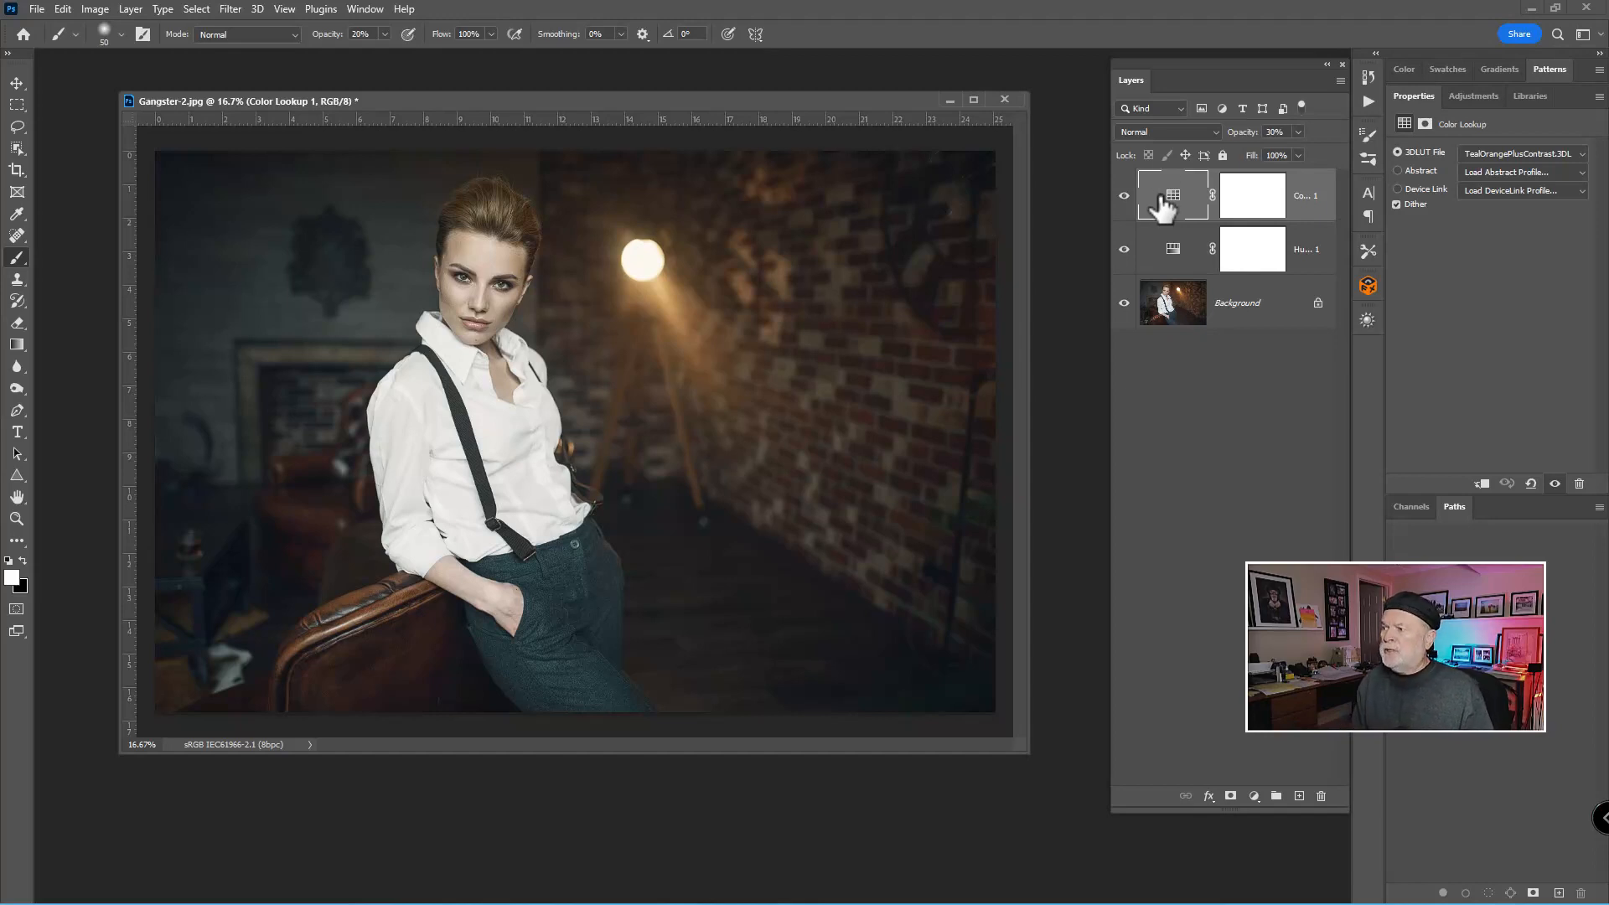
Set the Color Lookup layer's blend mode to Normal.
click(1164, 131)
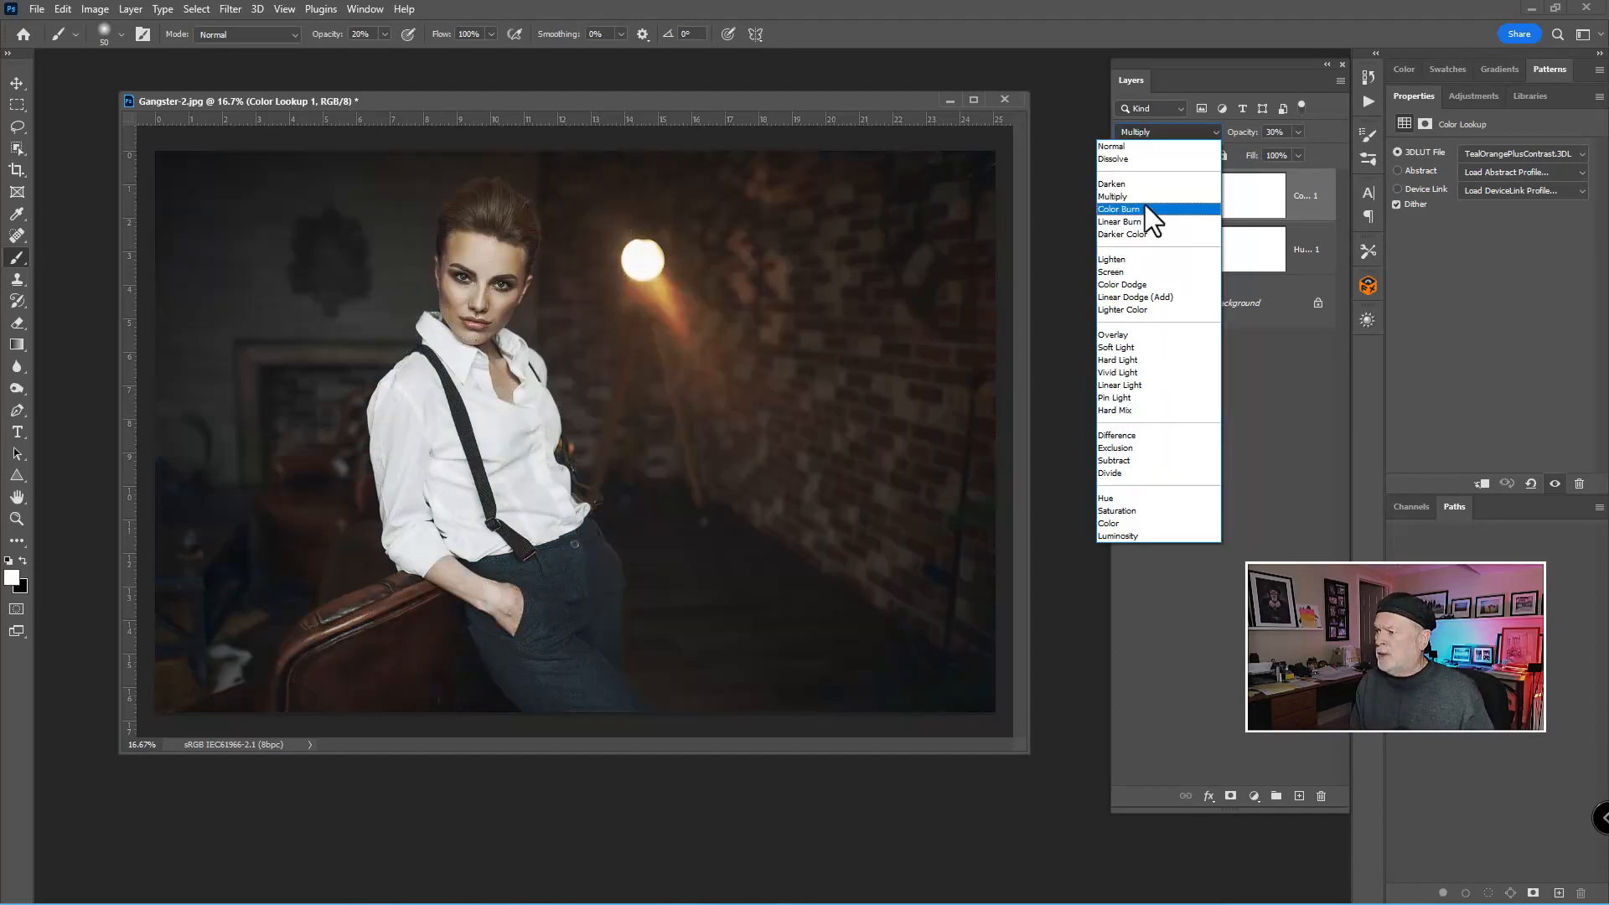
mouse_move(1114, 196)
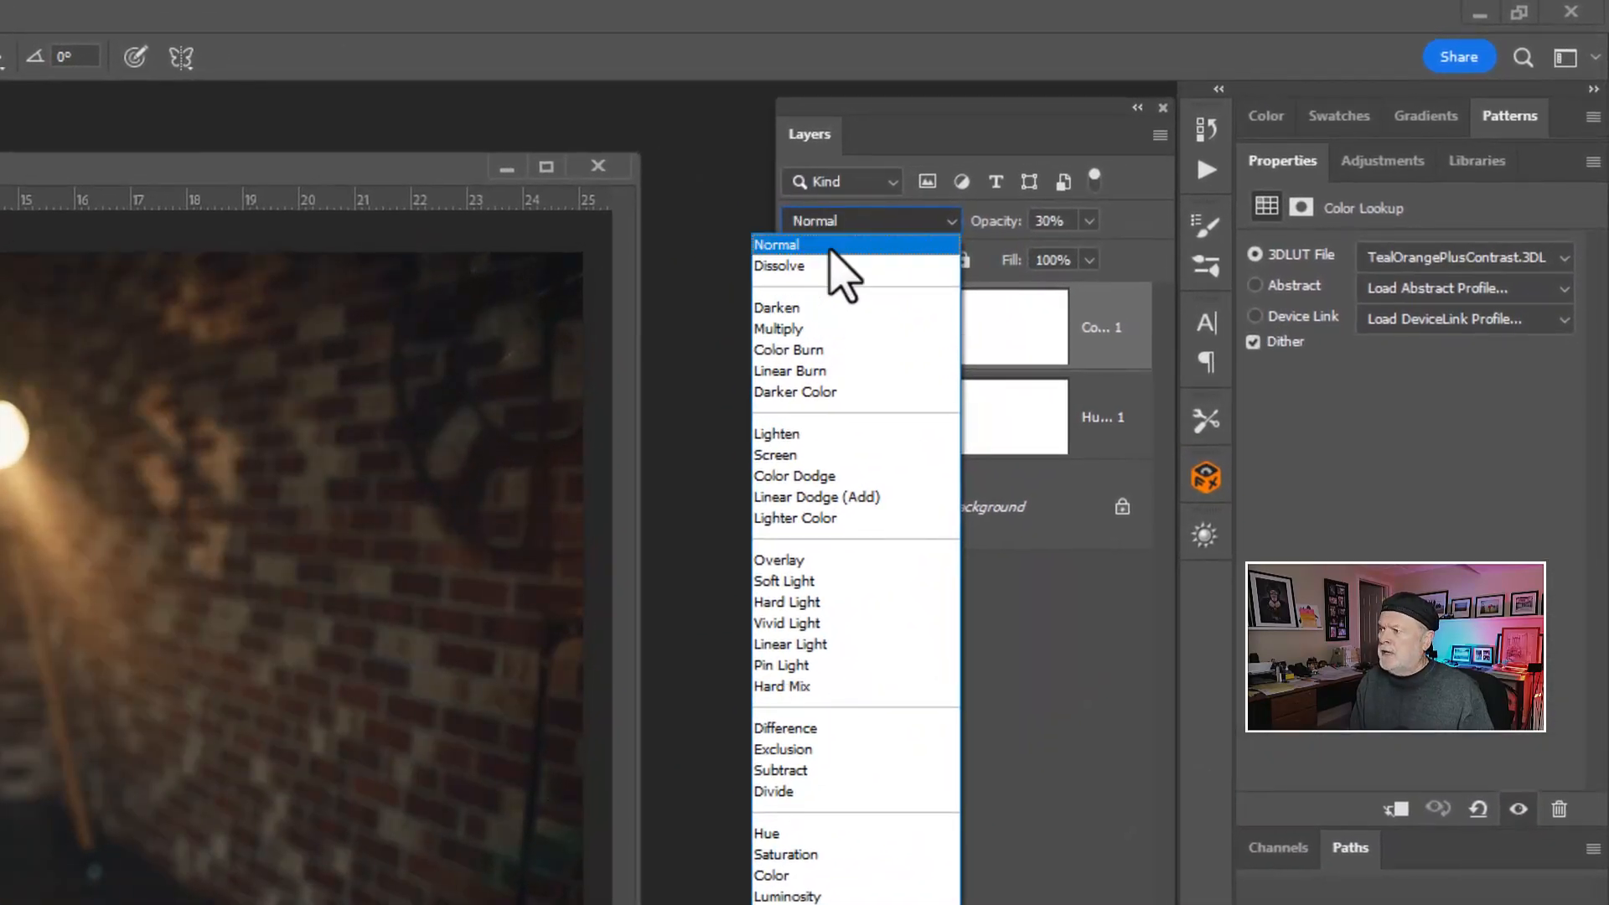
click(775, 244)
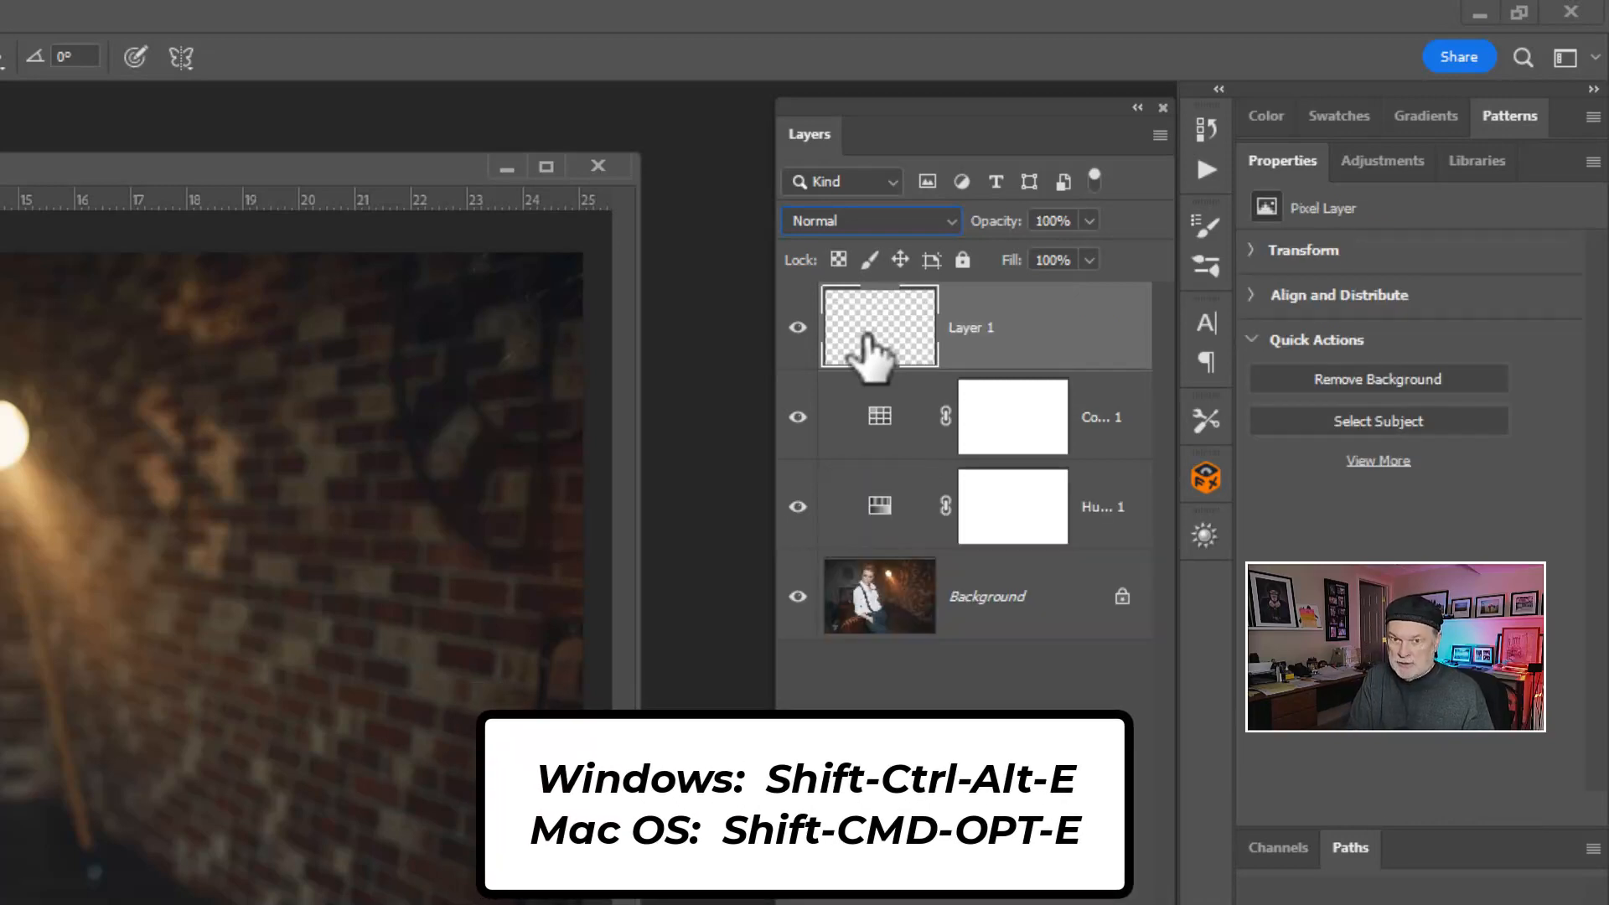
Stamp visible layers into Layer 1, preview a blend mode, then keep Normal.
key(shift+ctrl+alt+e)
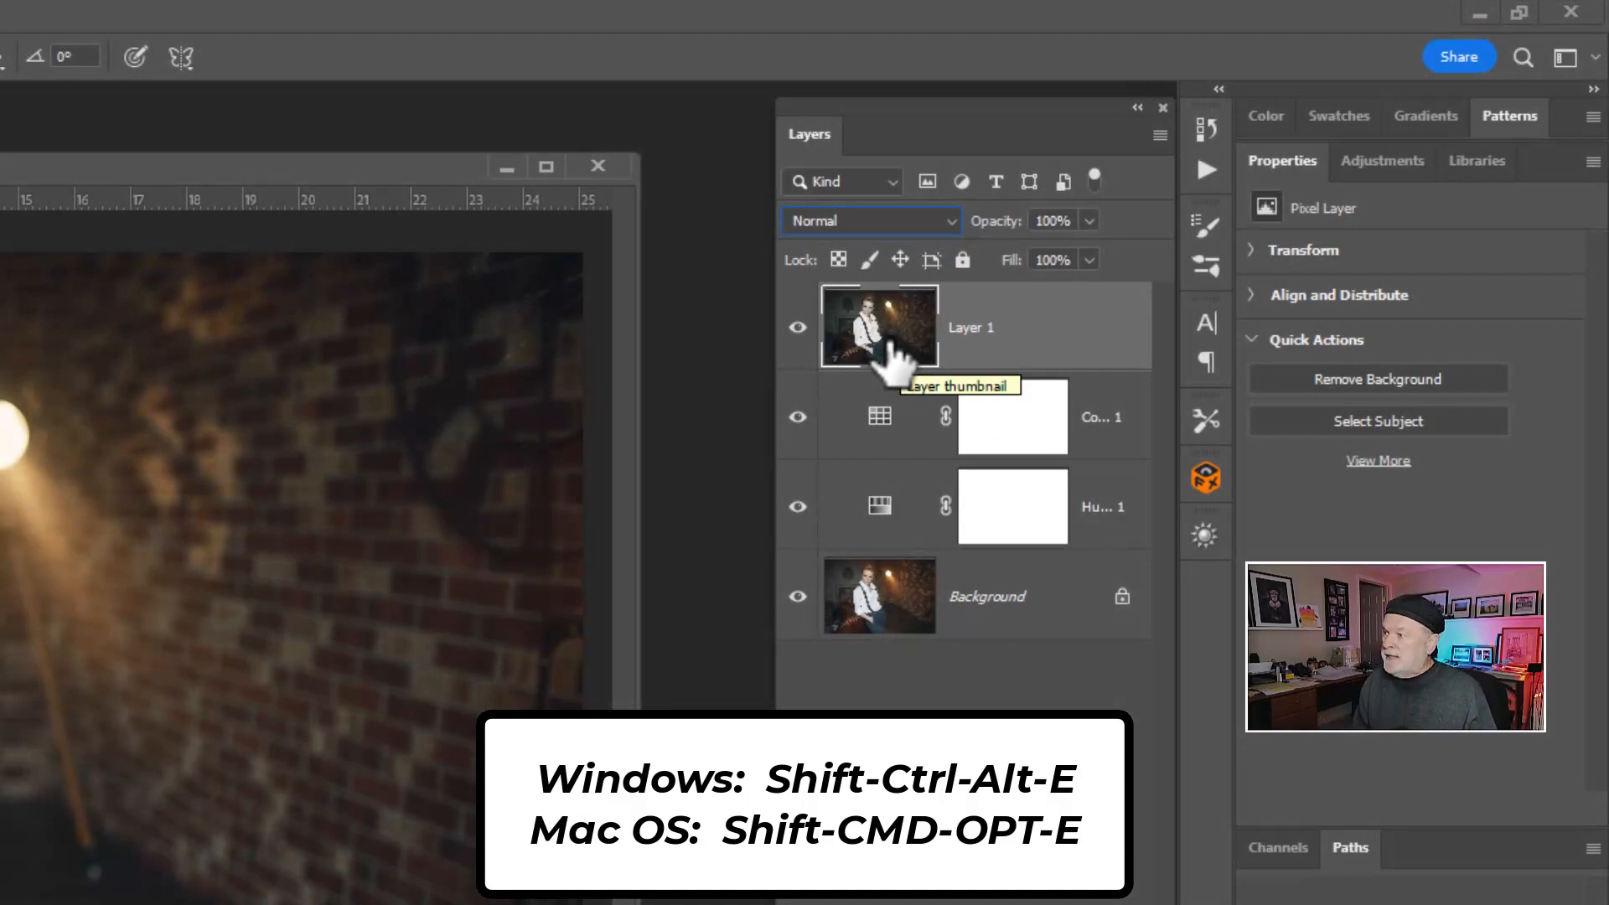
click(869, 221)
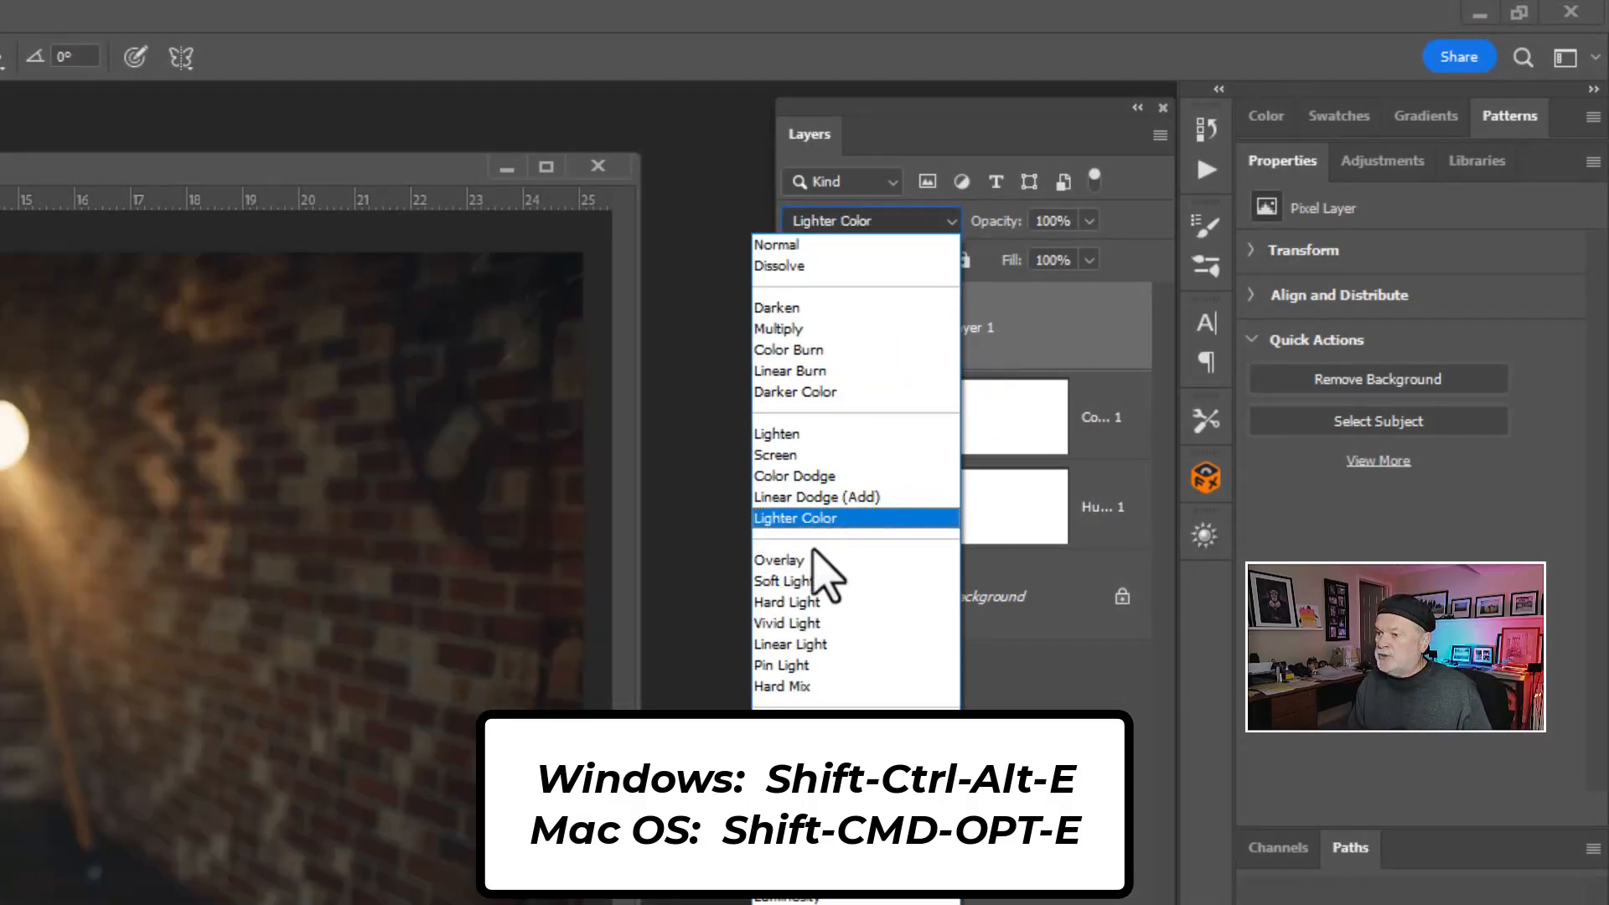
click(778, 559)
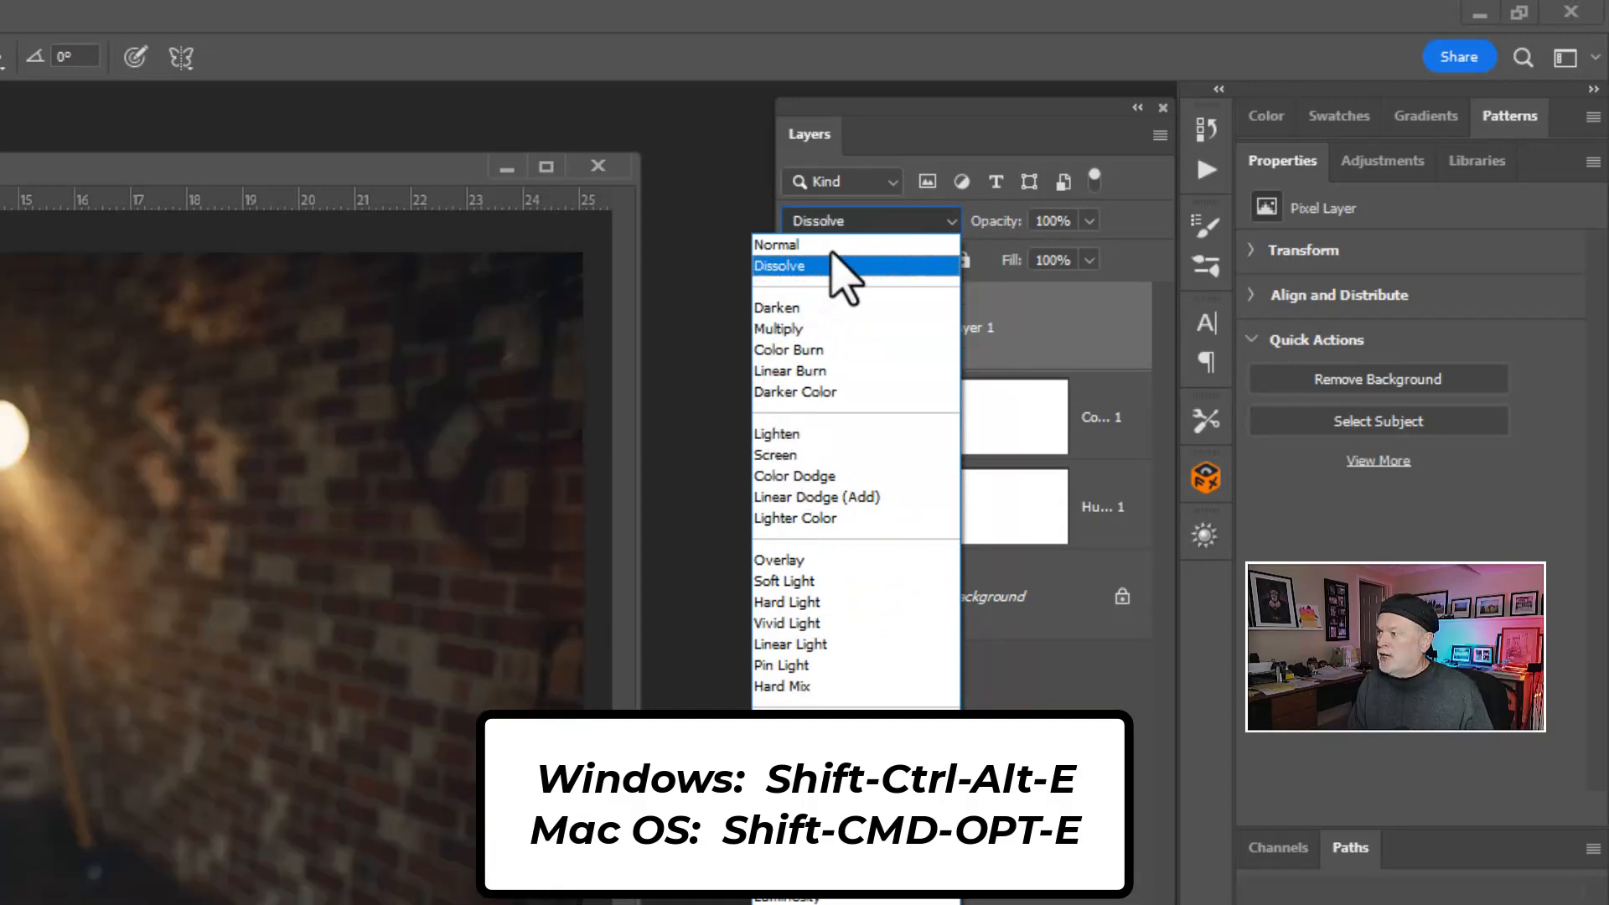
click(777, 244)
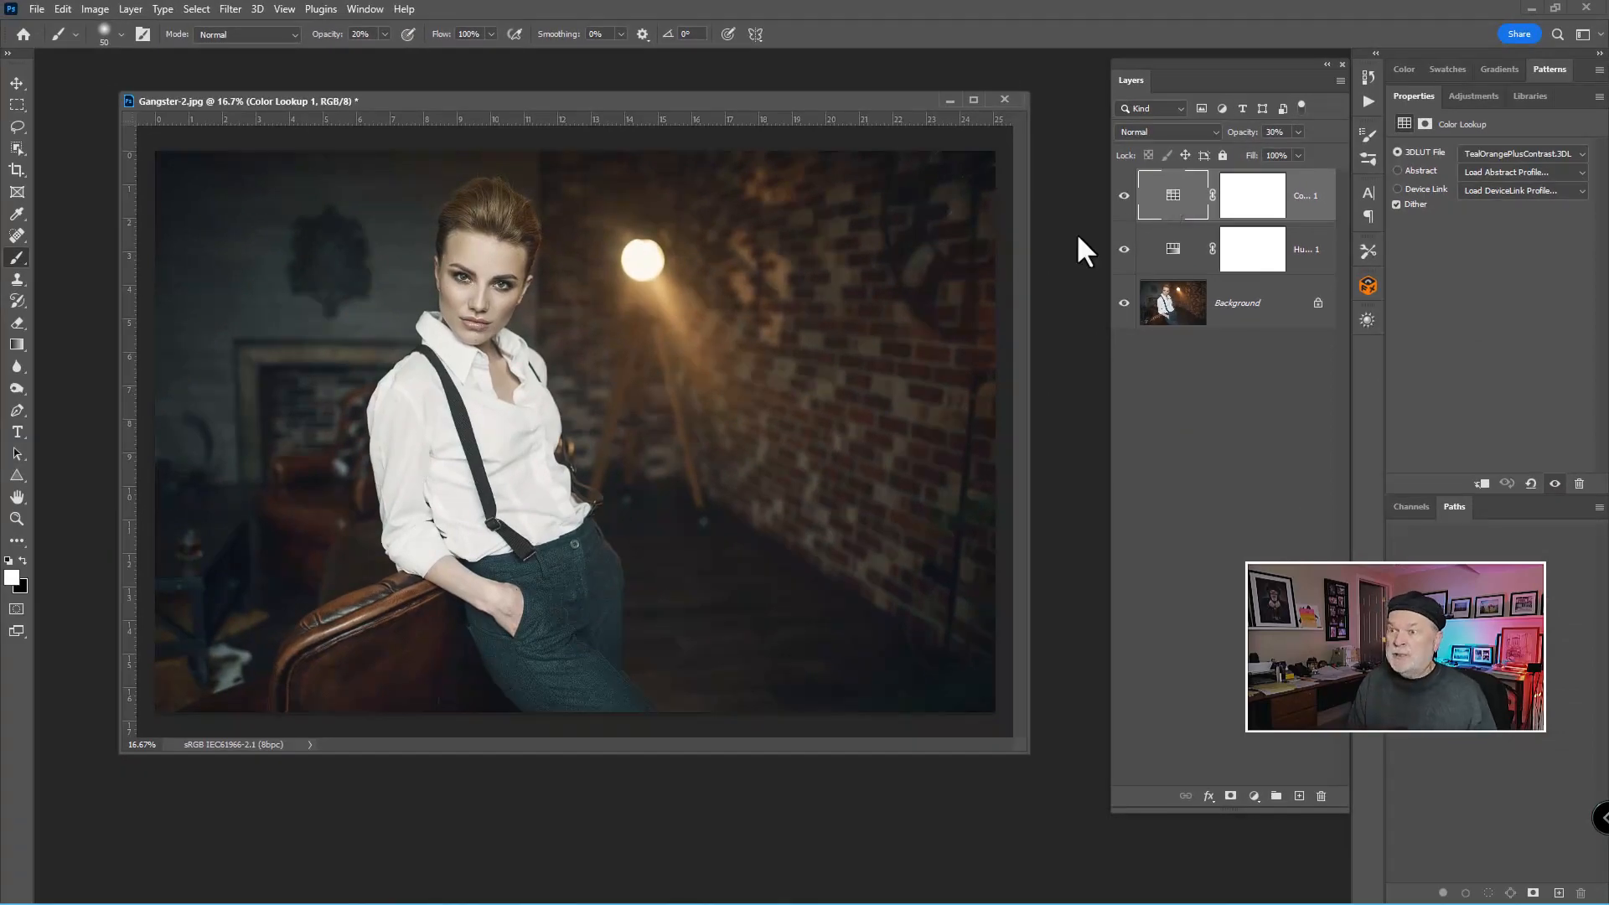
click(229, 9)
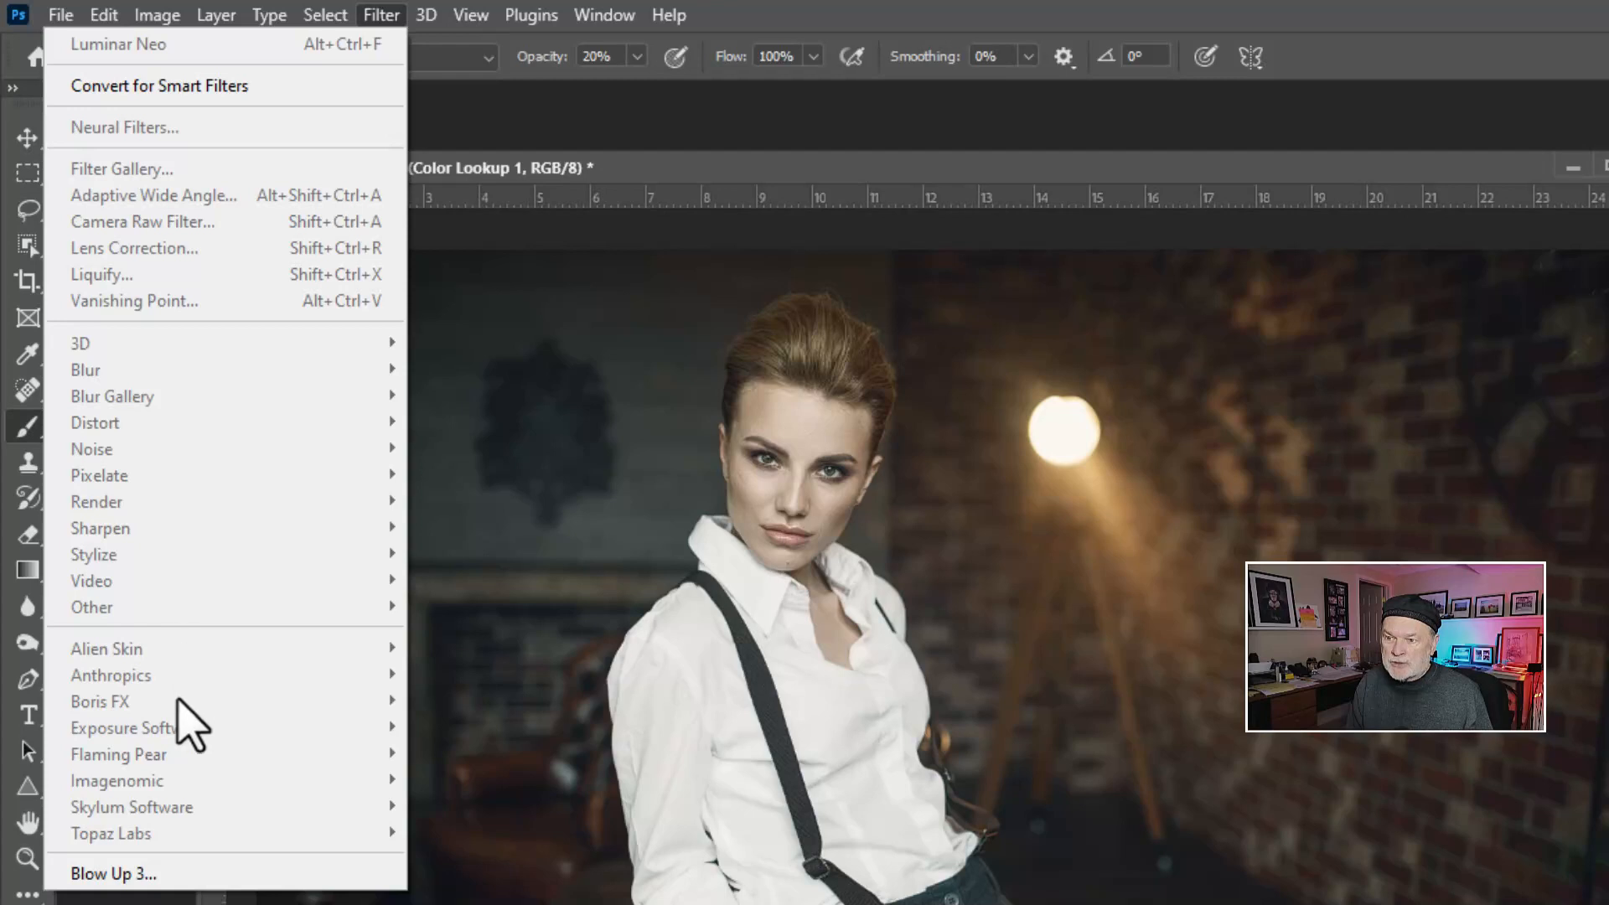
mouse_move(139, 780)
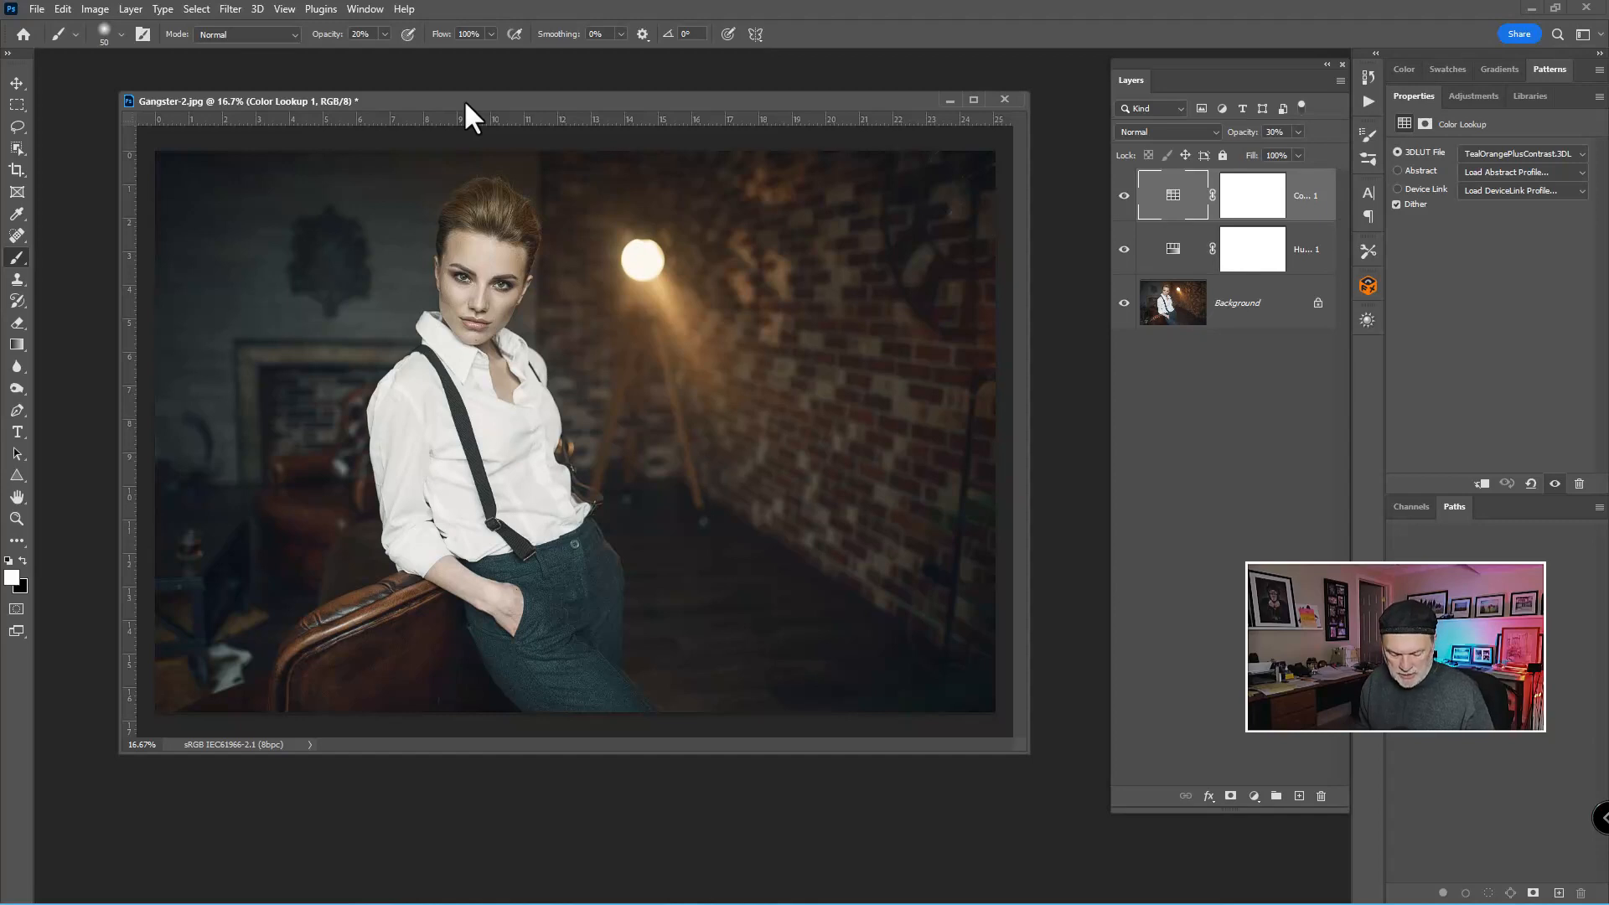
Stamp visible layers into a new Layer 1 and open the Filter menu.
key(shift+ctrl+alt+e)
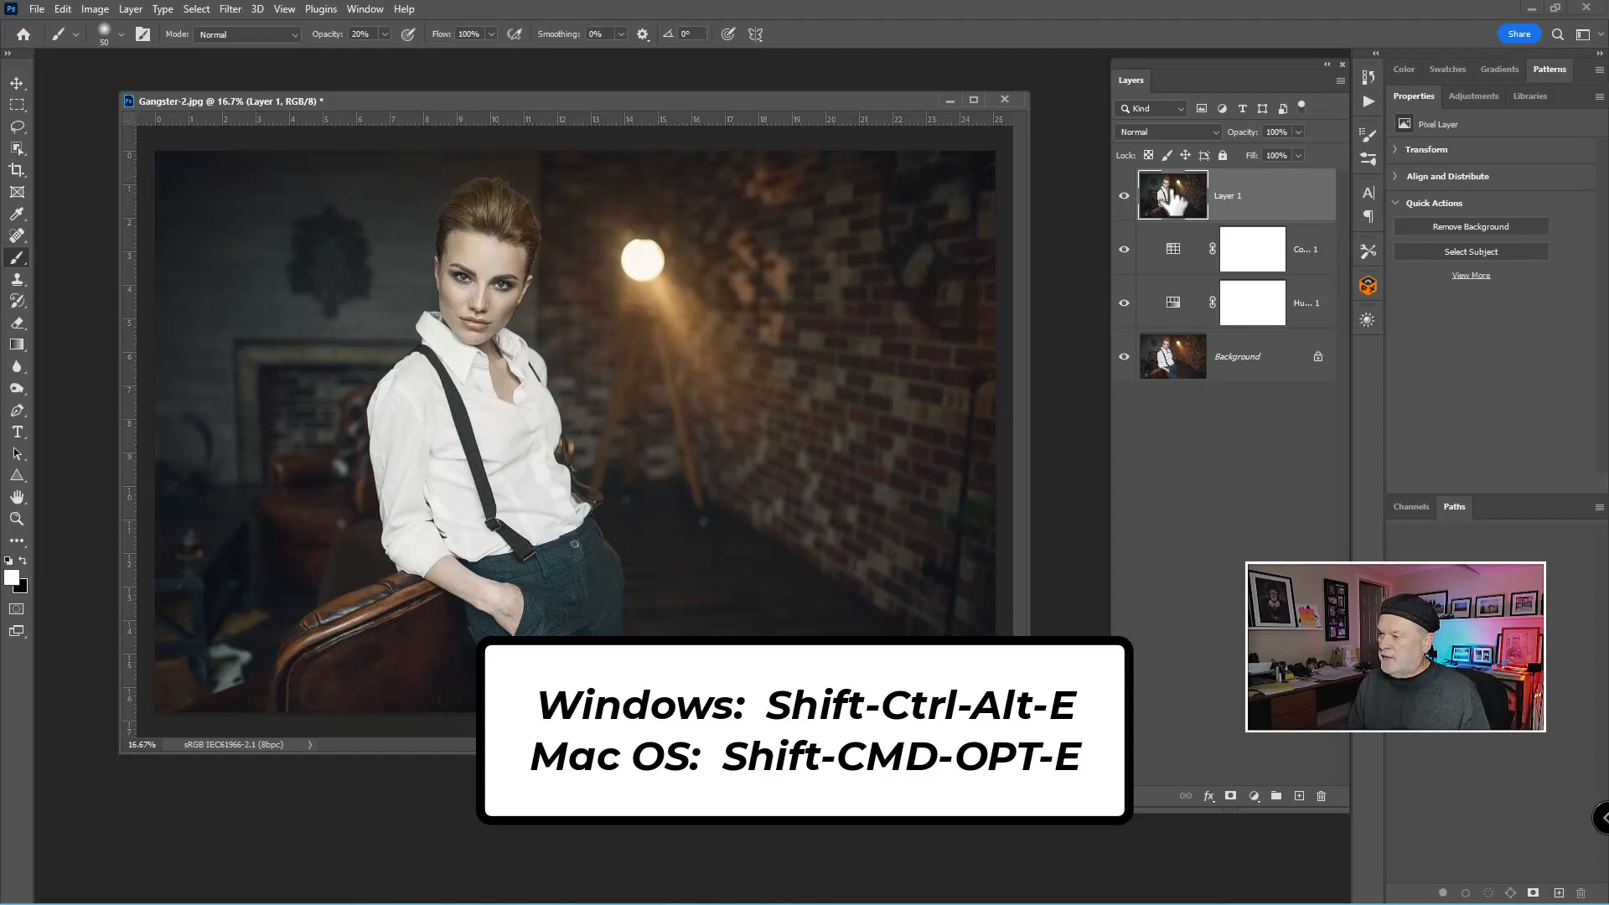
mouse_move(1171, 195)
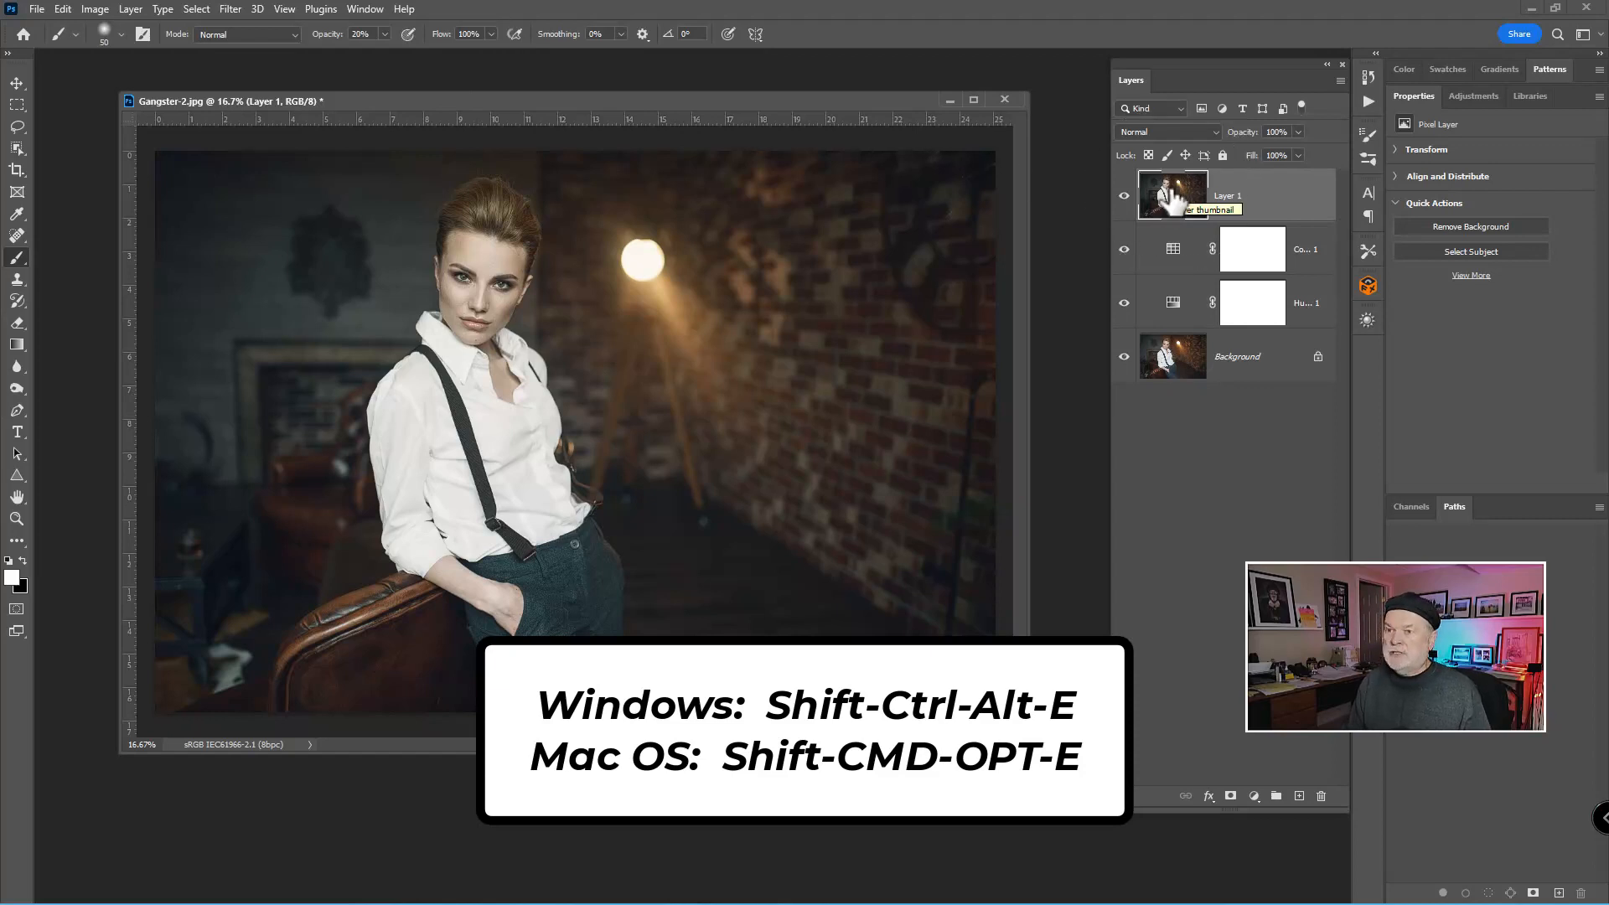
mouse_move(251, 97)
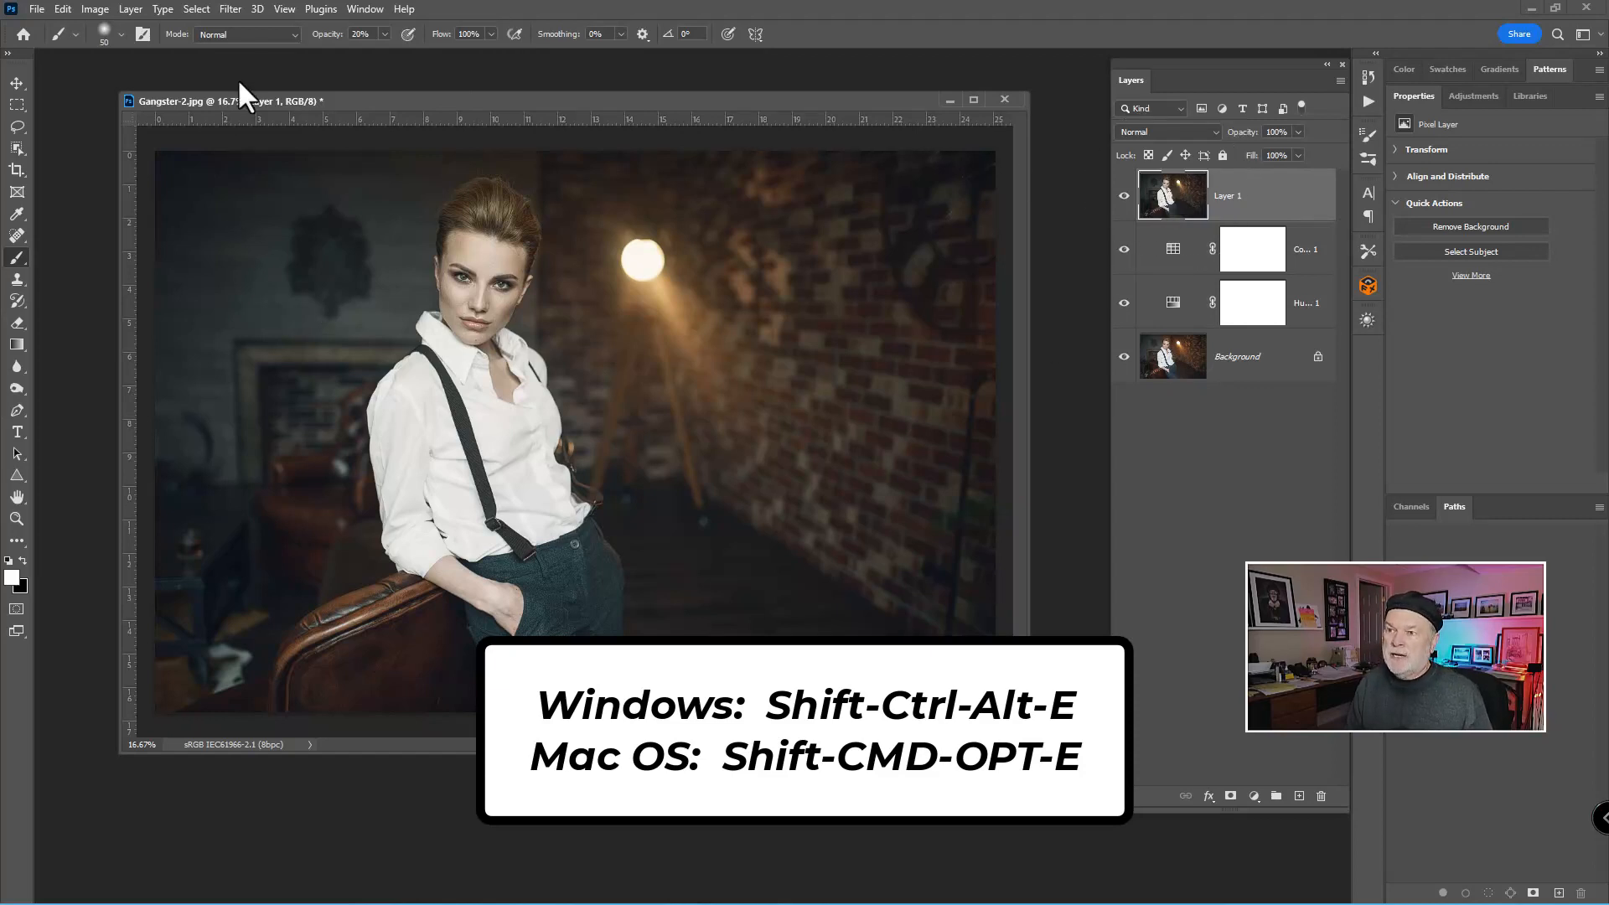
click(229, 9)
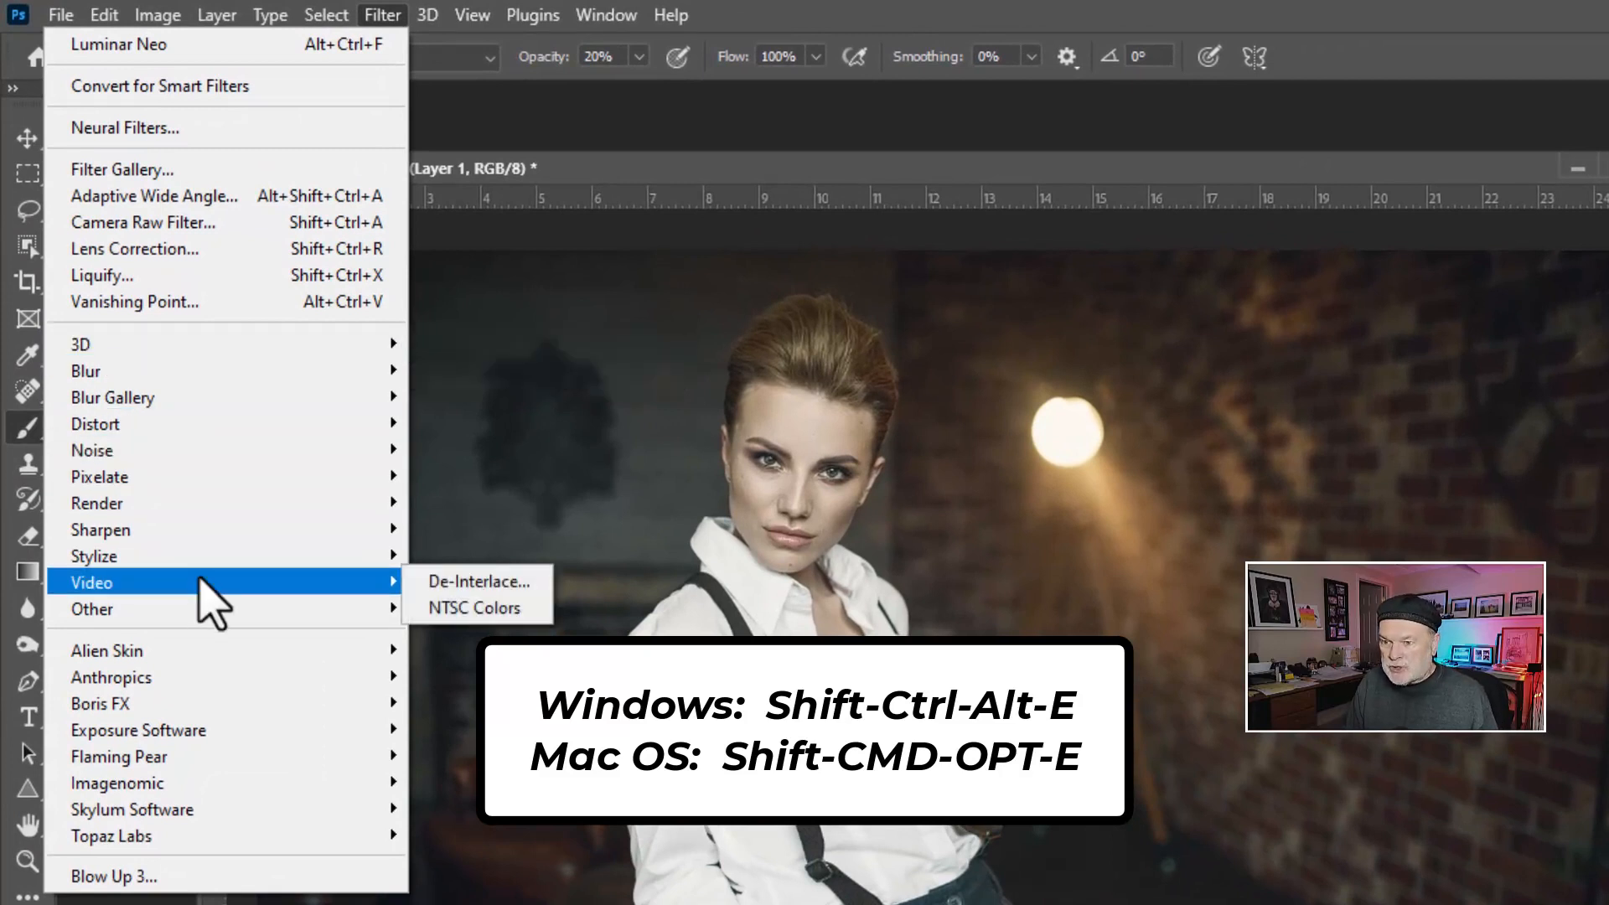
mouse_move(185, 831)
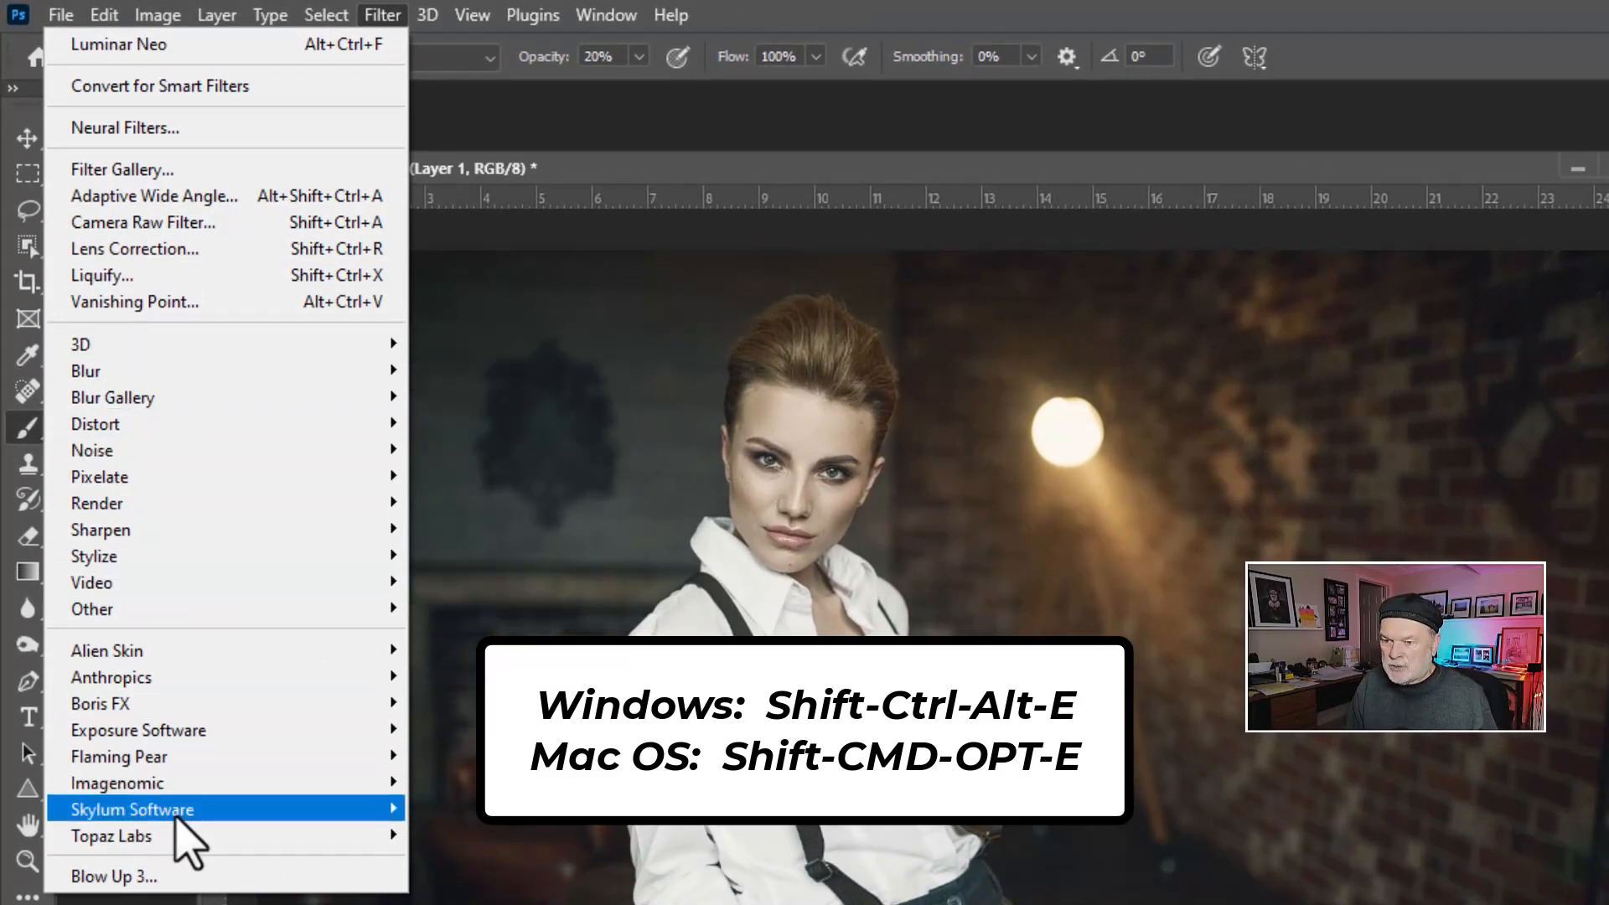
mouse_move(133, 808)
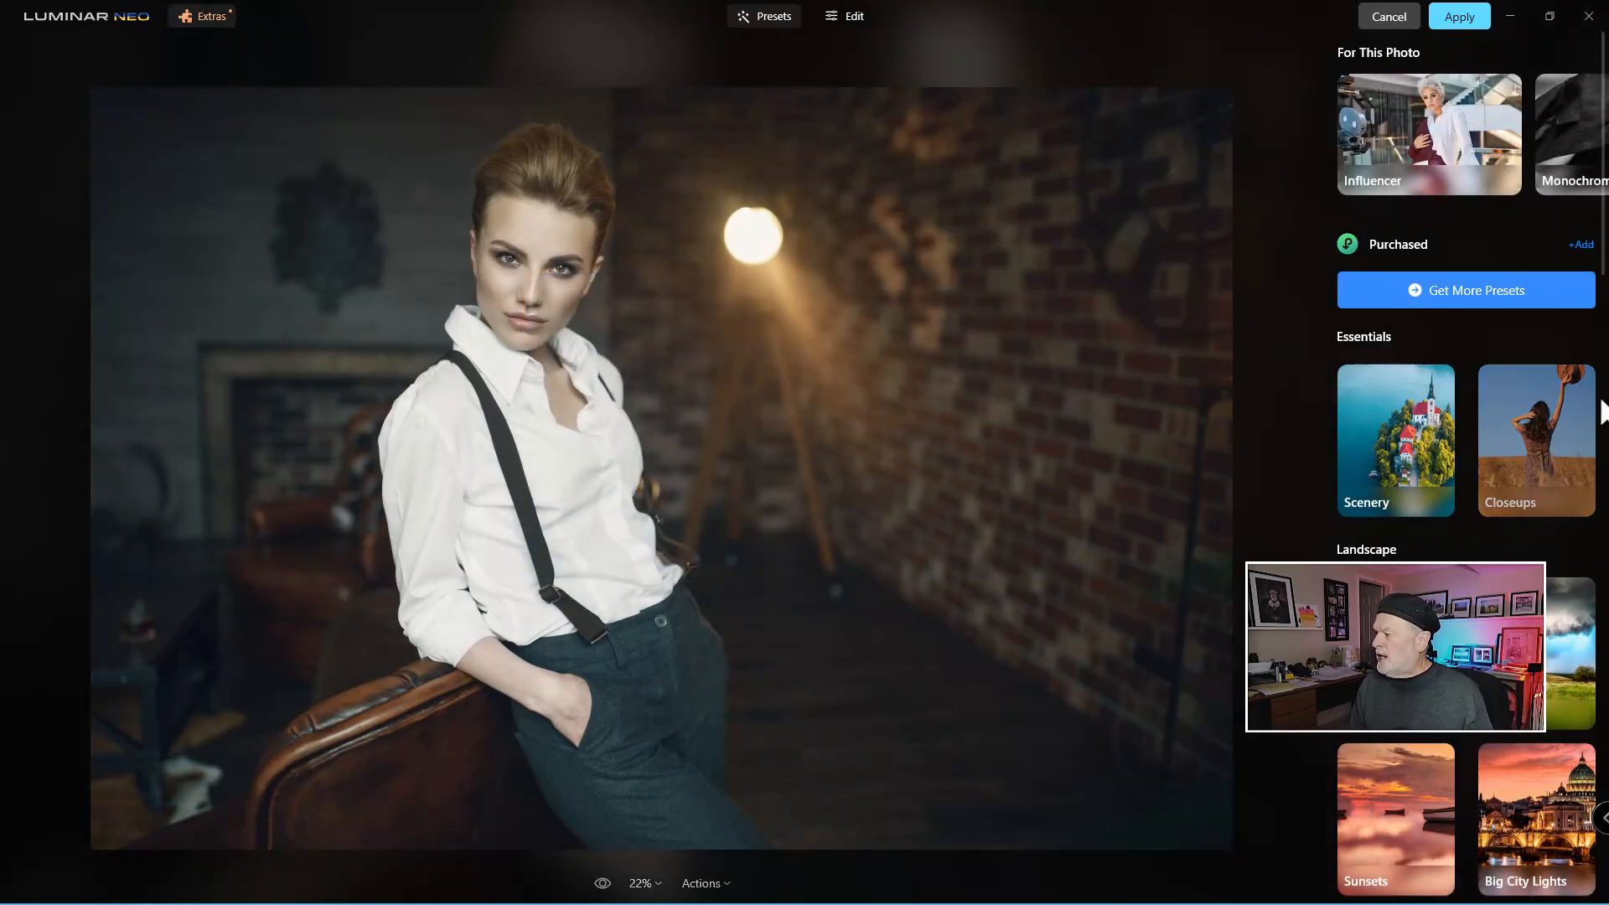
Apply Luminar Neo's Glow preset from the Experimental Collection to Layer 1.
scroll(down, 3)
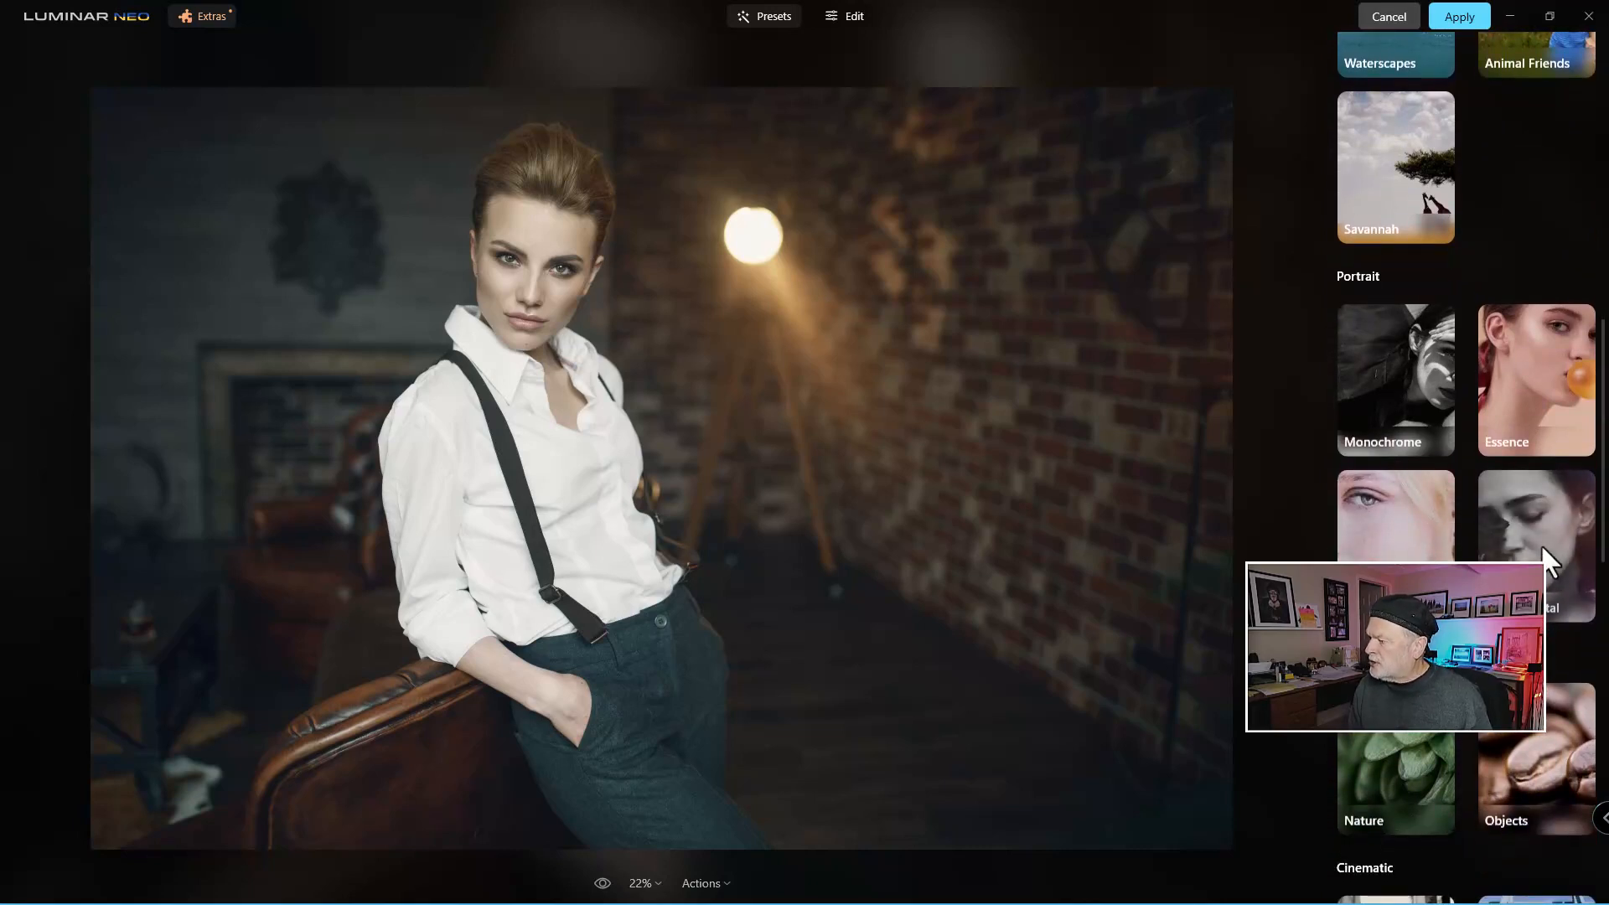
click(1536, 544)
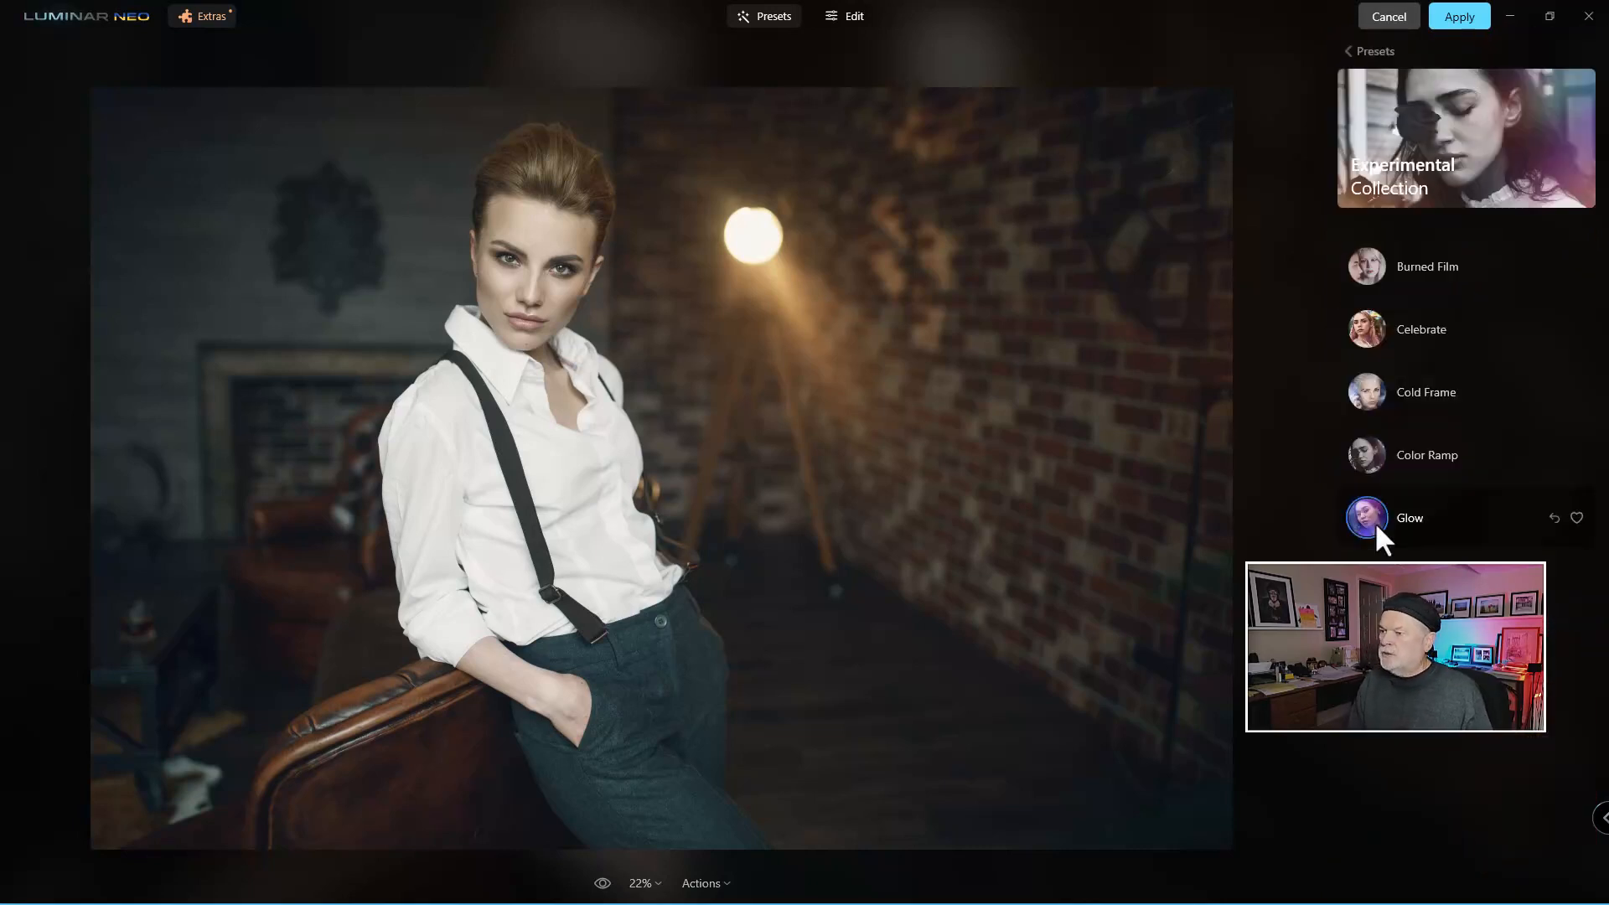
click(1365, 517)
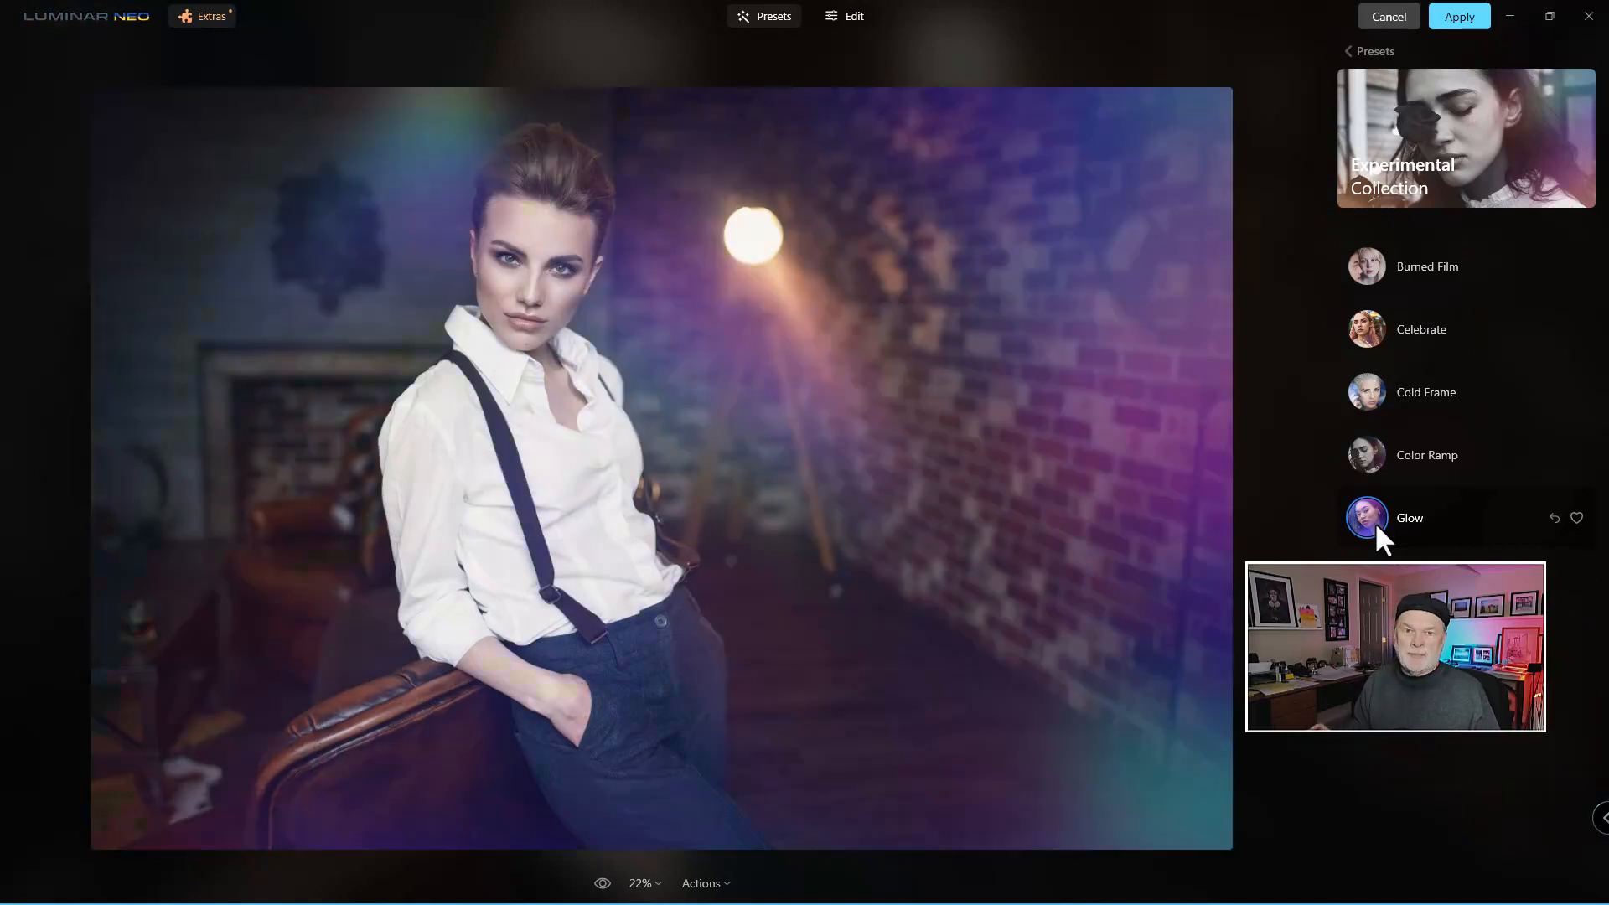
click(1458, 17)
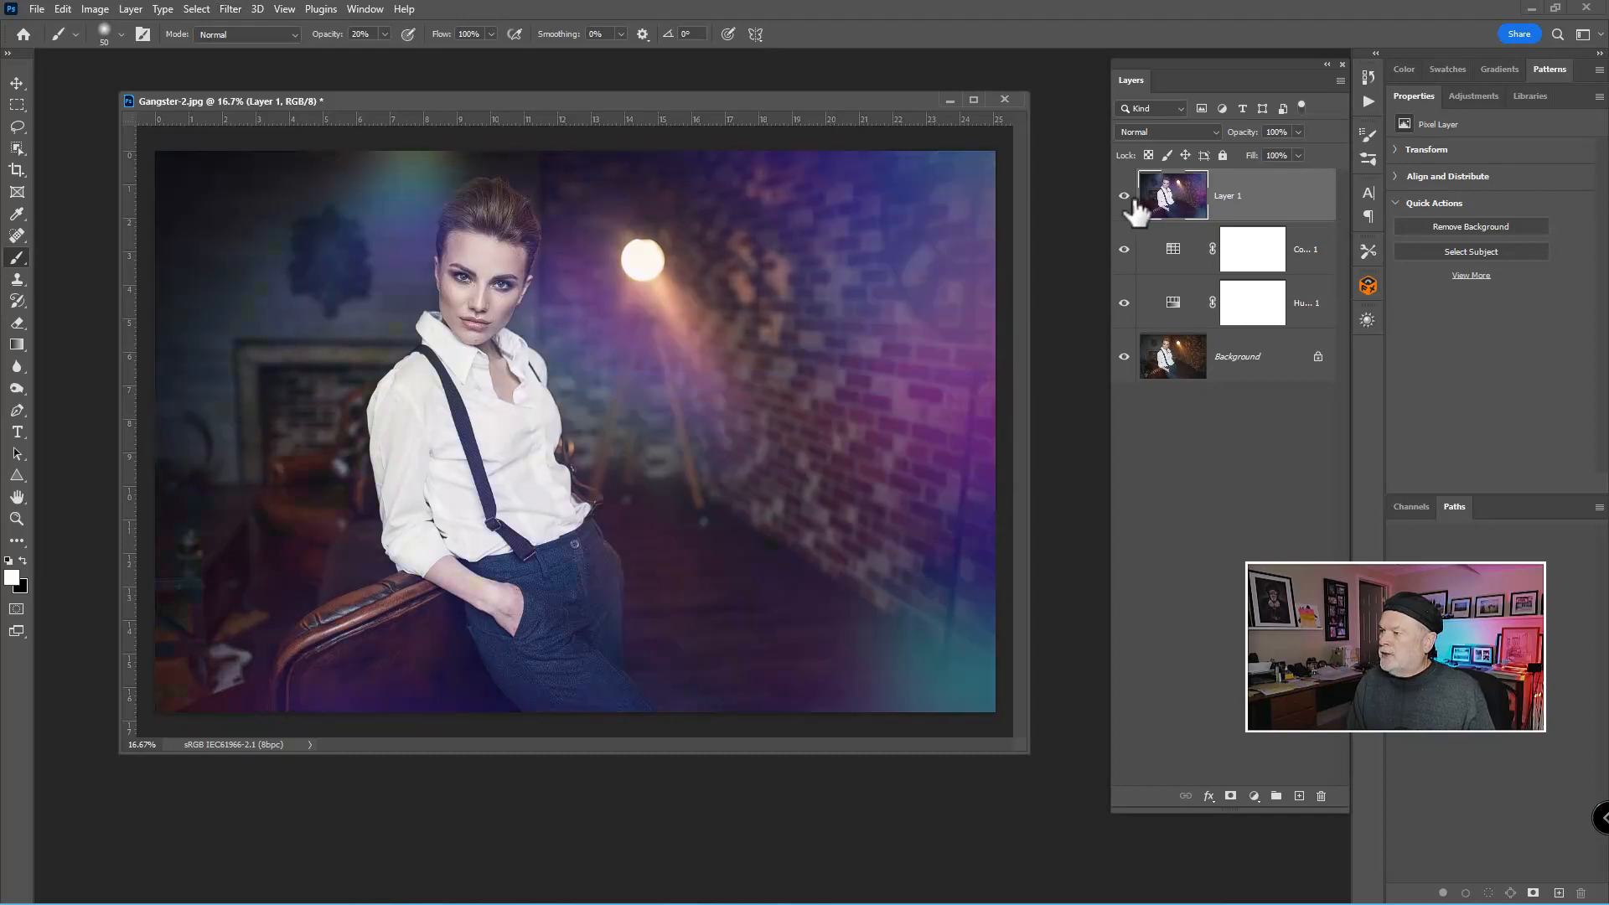
Hide the glowing Layer 1 to view the portrait without the purple-teal glow.
click(1123, 195)
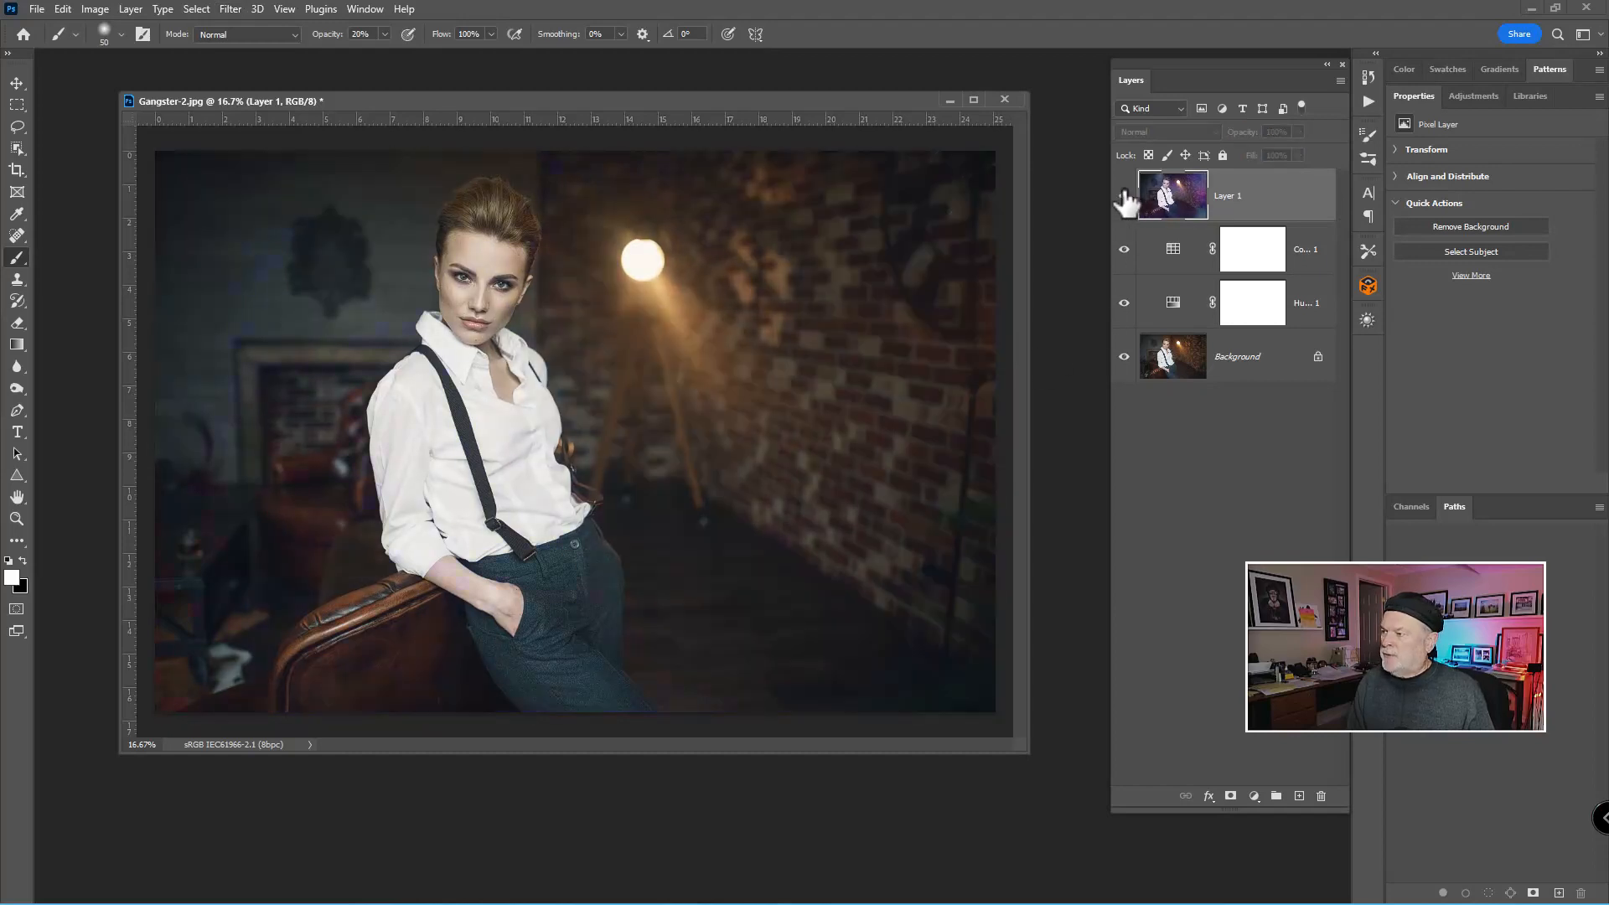